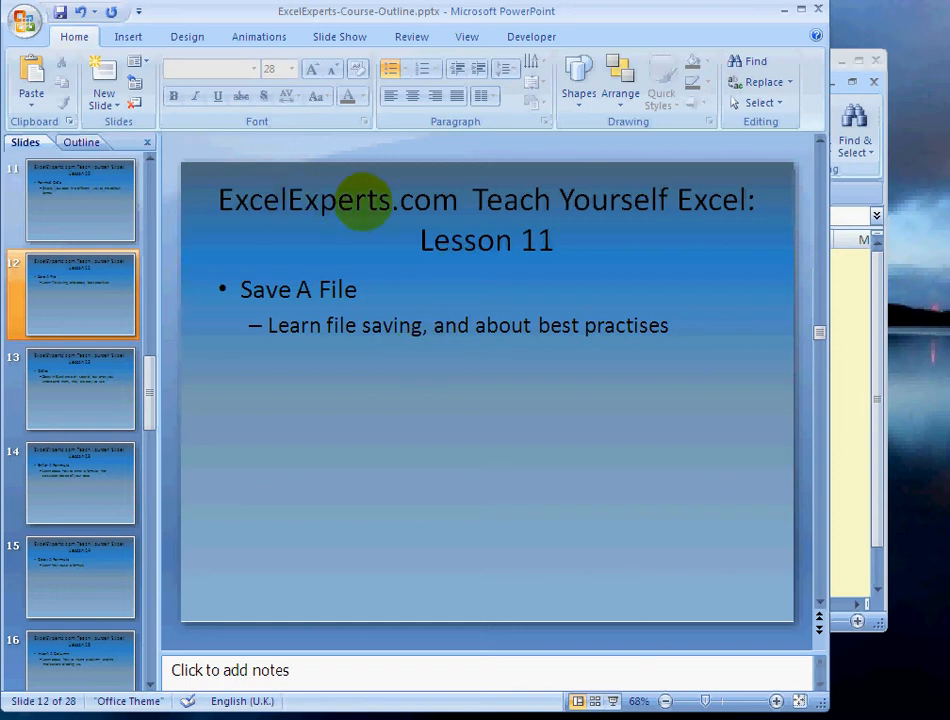
{"action": "mouse_move", "coordinate": [584, 198]}
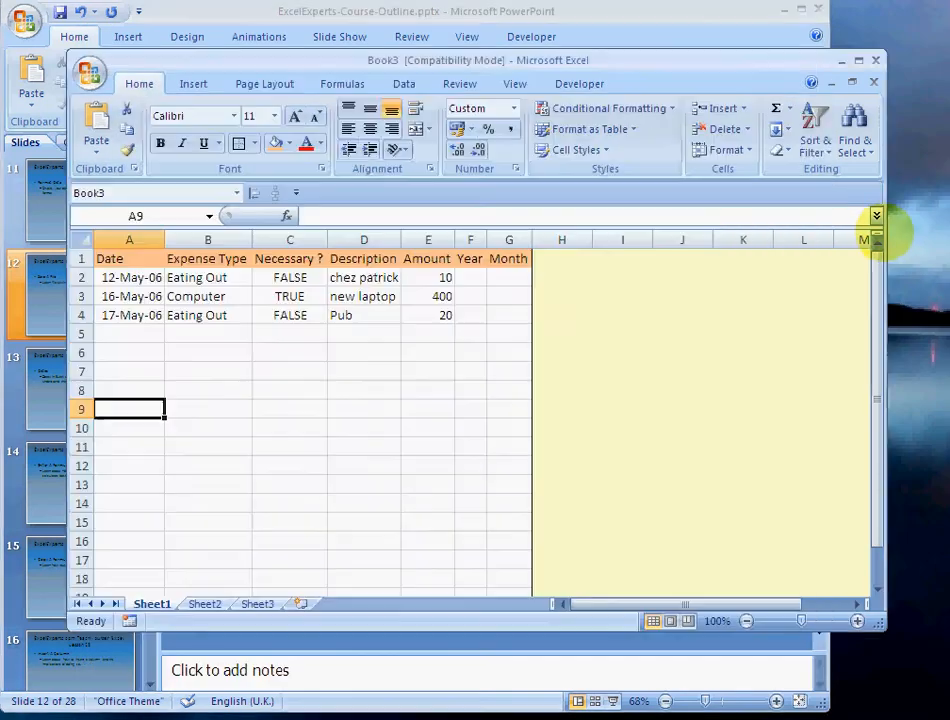
{"action": "mouse_move", "coordinate": [196, 420]}
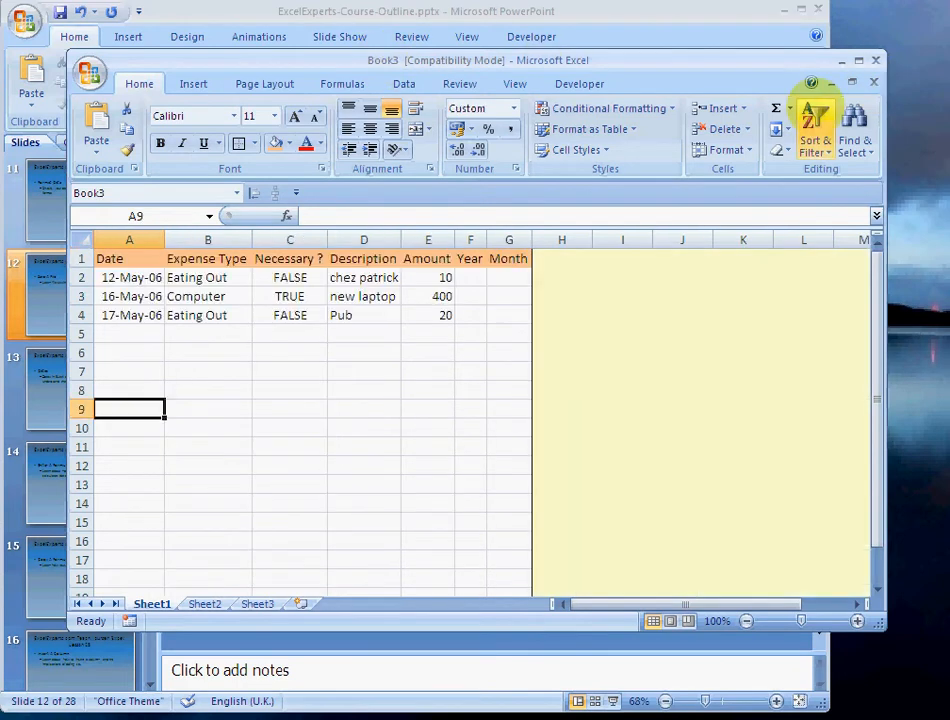
{"action": "mouse_move", "coordinate": [268, 350]}
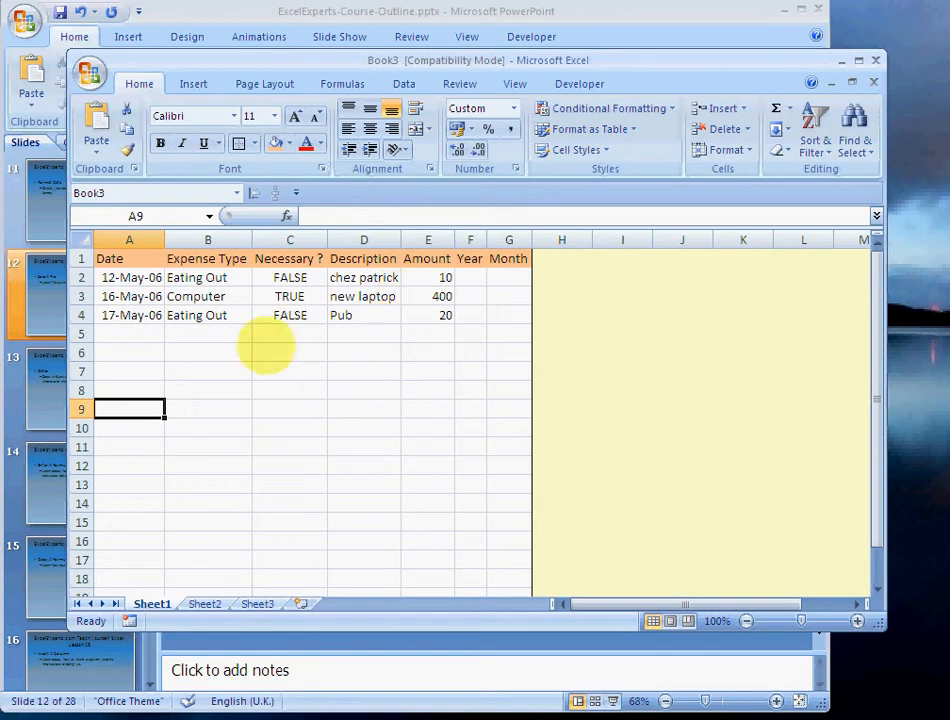
{"action": "mouse_move", "coordinate": [308, 380]}
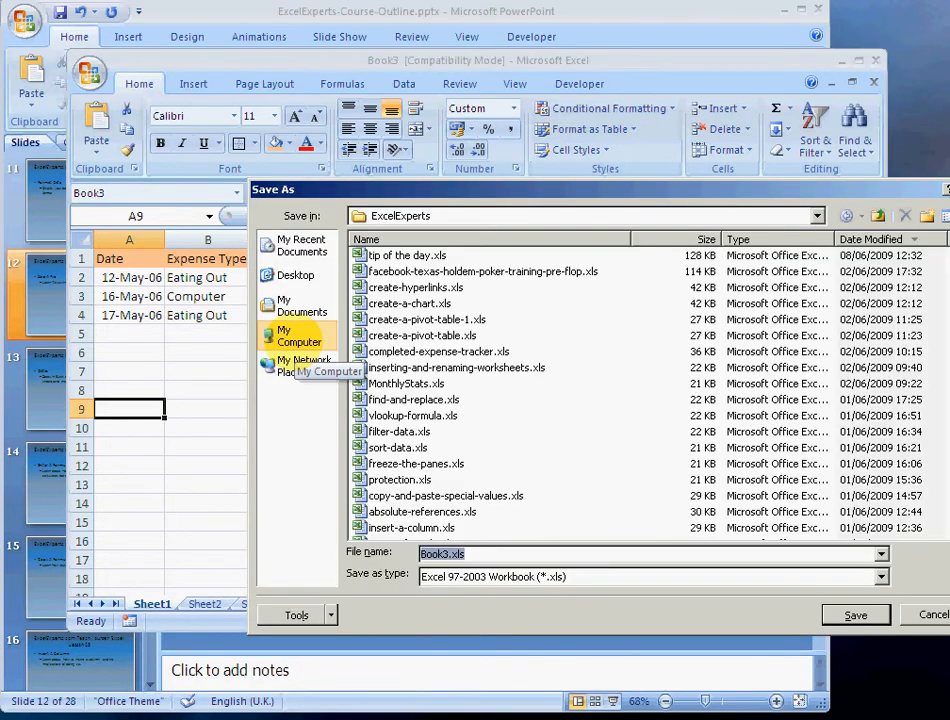
{"action": "mouse_move", "coordinate": [504, 190]}
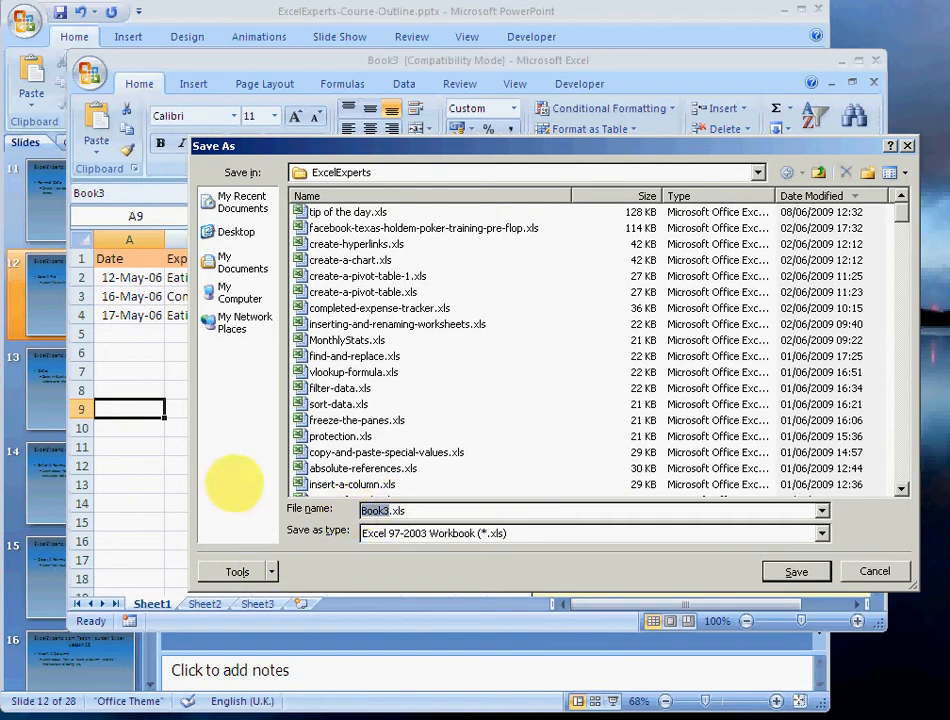
Step: Name the file Expense-Tracker-Example, save it and accept the Compatibility Checker warning
{"action": "type", "text": "E.xls"}
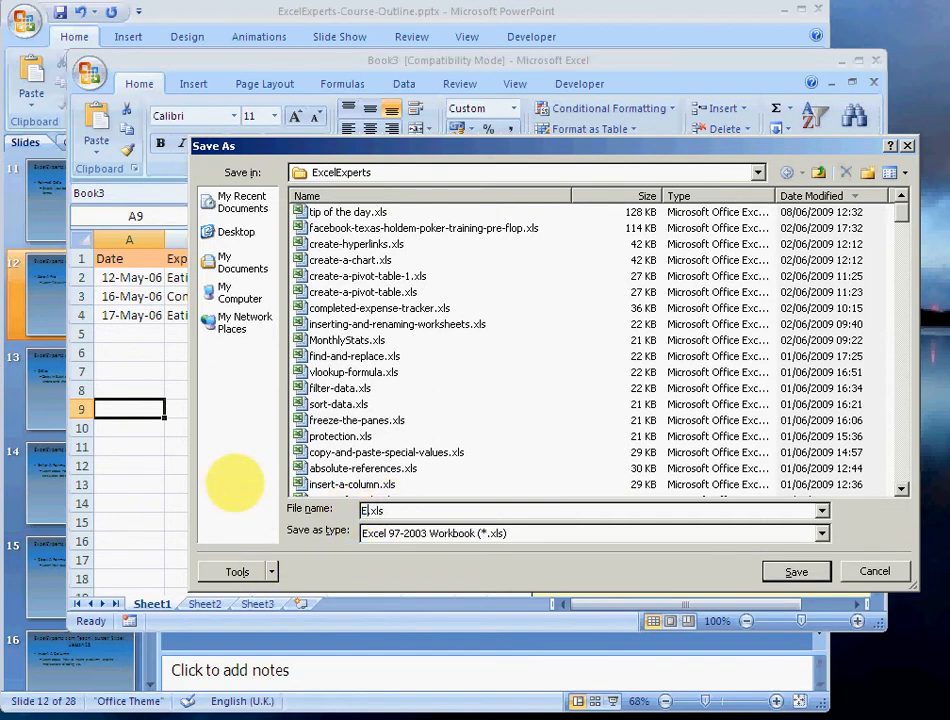
{"action": "type", "text": "Expense-Tracker-Example"}
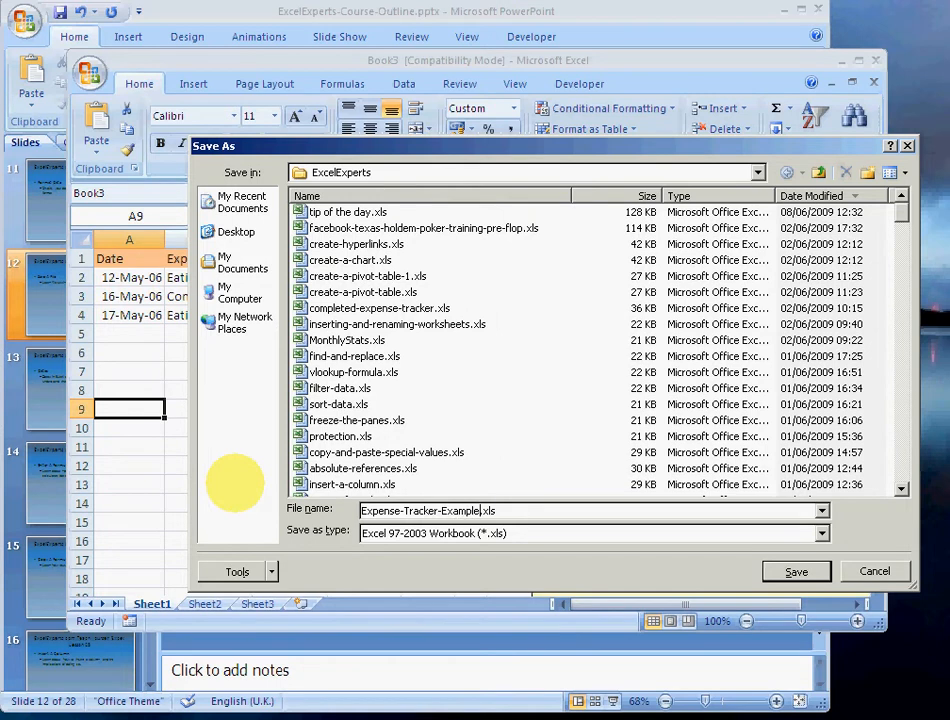
{"action": "left_click", "coordinate": [796, 572]}
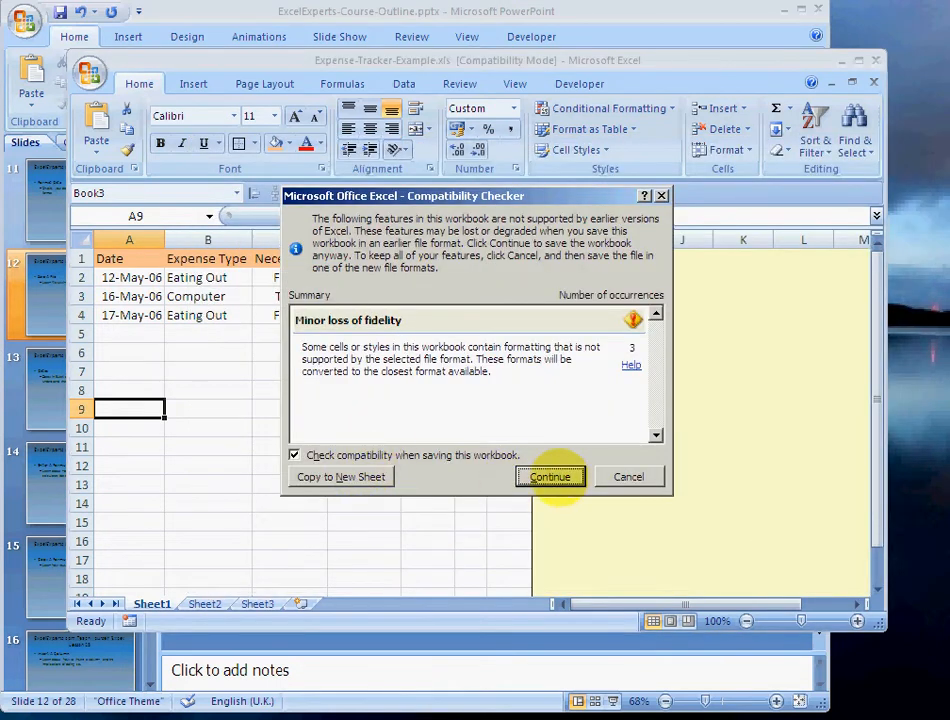
{"action": "left_click", "coordinate": [548, 476]}
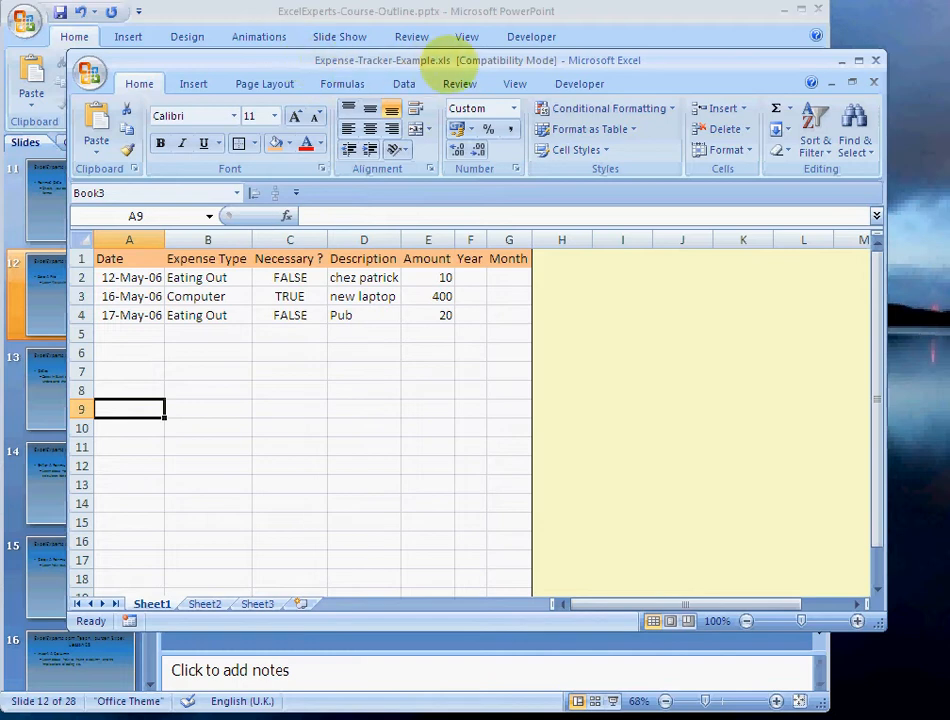
Step: With C7 selected, save again past the compatibility warning and close the workbook
{"action": "left_click", "coordinate": [290, 370]}
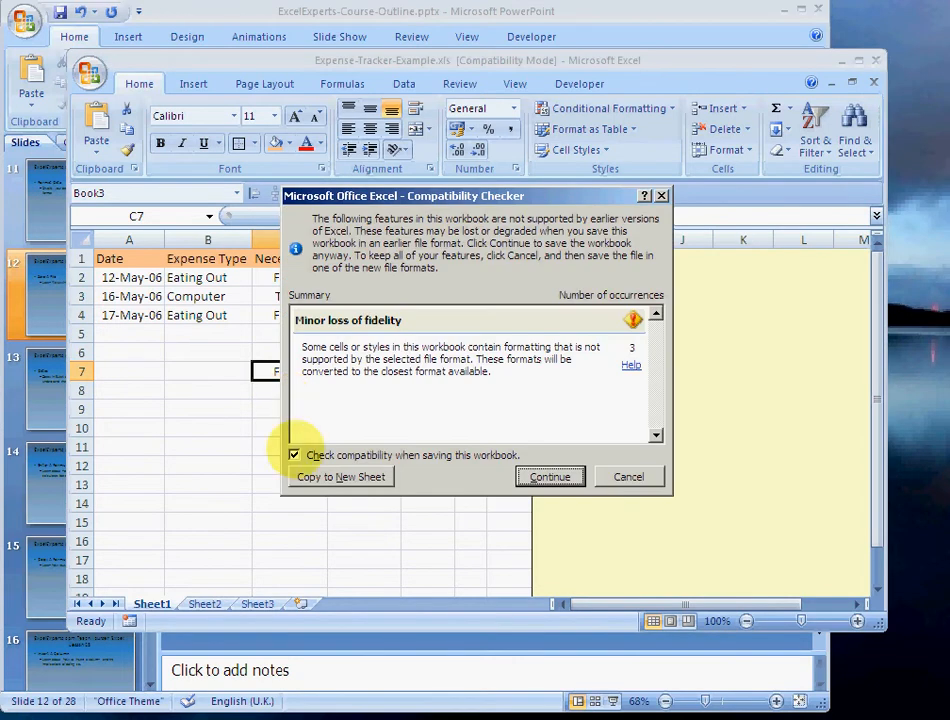
{"action": "left_click", "coordinate": [548, 476]}
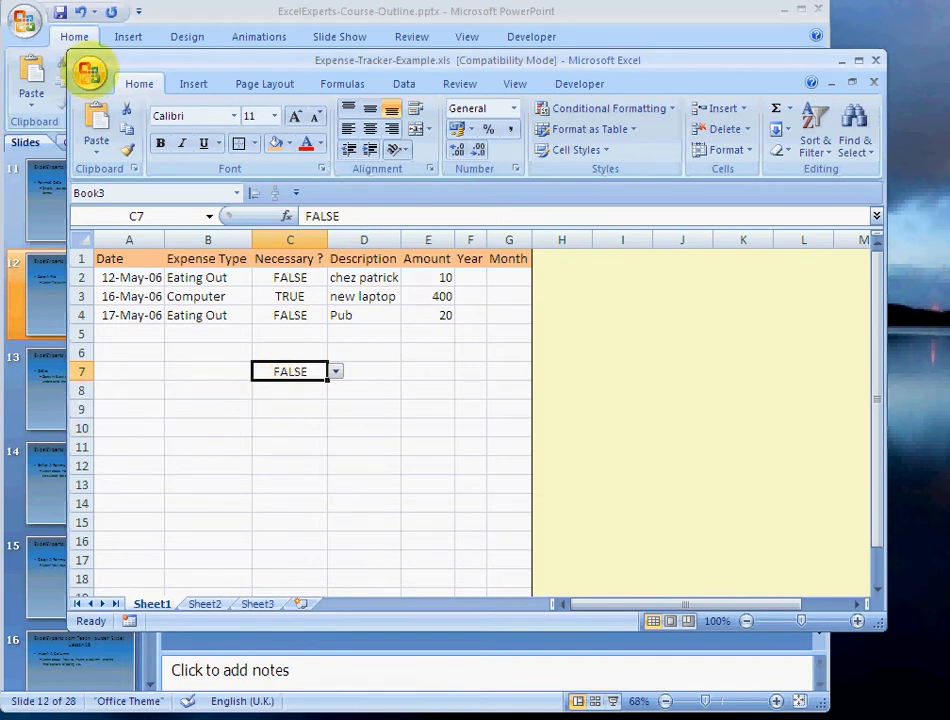
{"action": "left_click", "coordinate": [88, 72]}
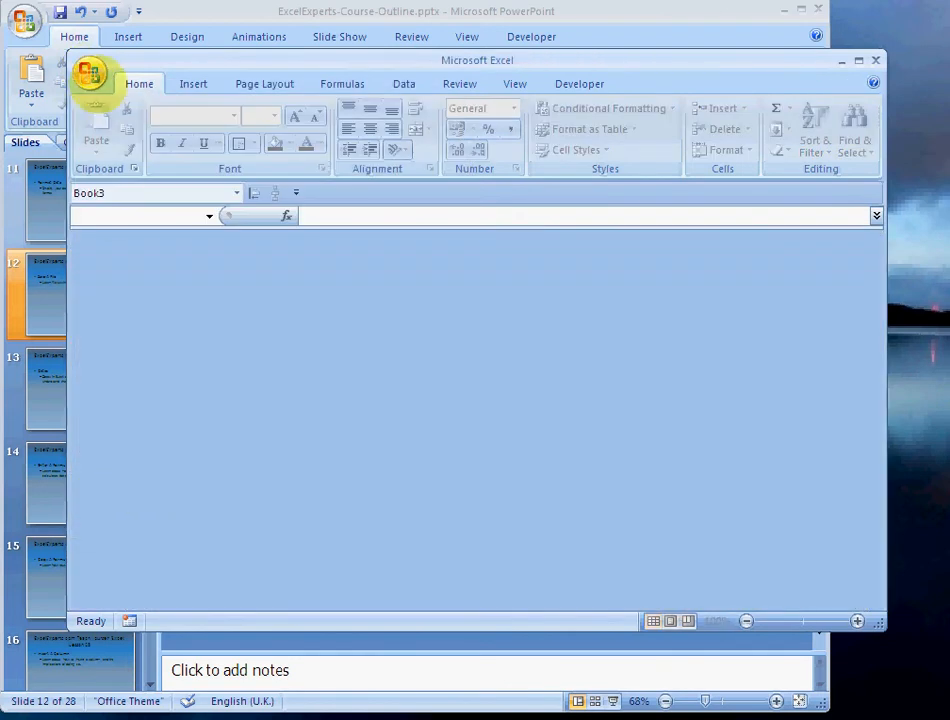
Step: Reopen Expense-Tracker-Example.xls from Recent Documents and discard the unsaved C7 edit on close
{"action": "left_click", "coordinate": [88, 74]}
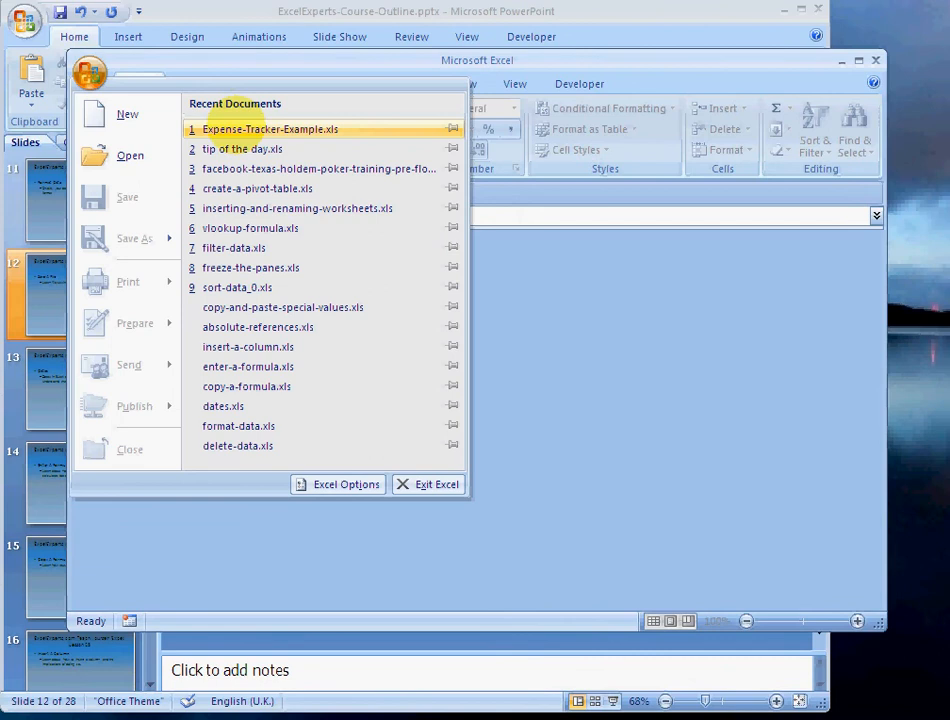
{"action": "left_click", "coordinate": [270, 128]}
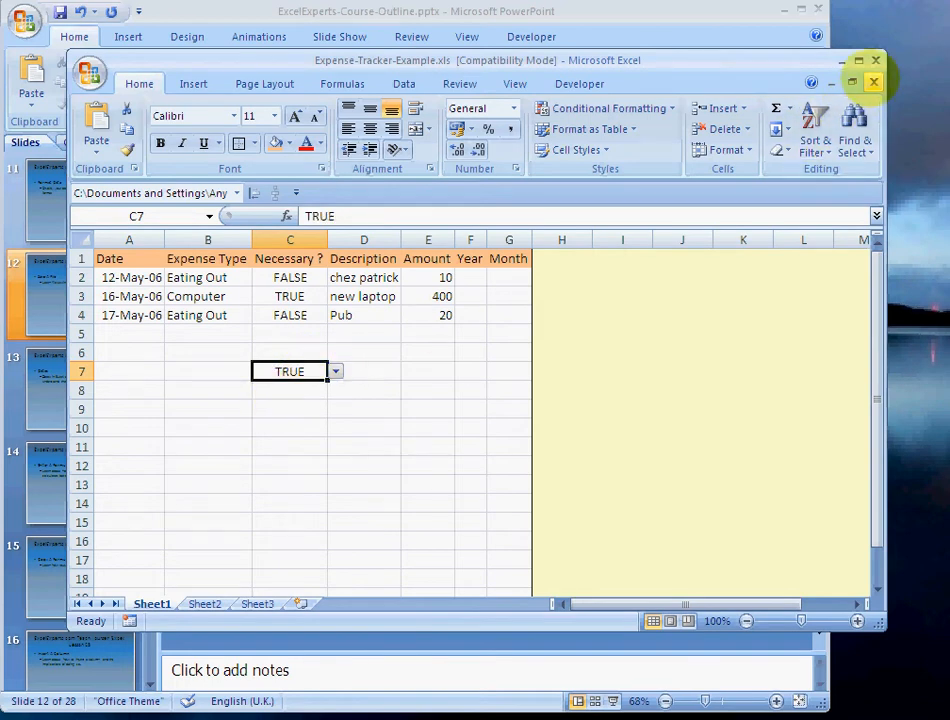
{"action": "left_click", "coordinate": [874, 82]}
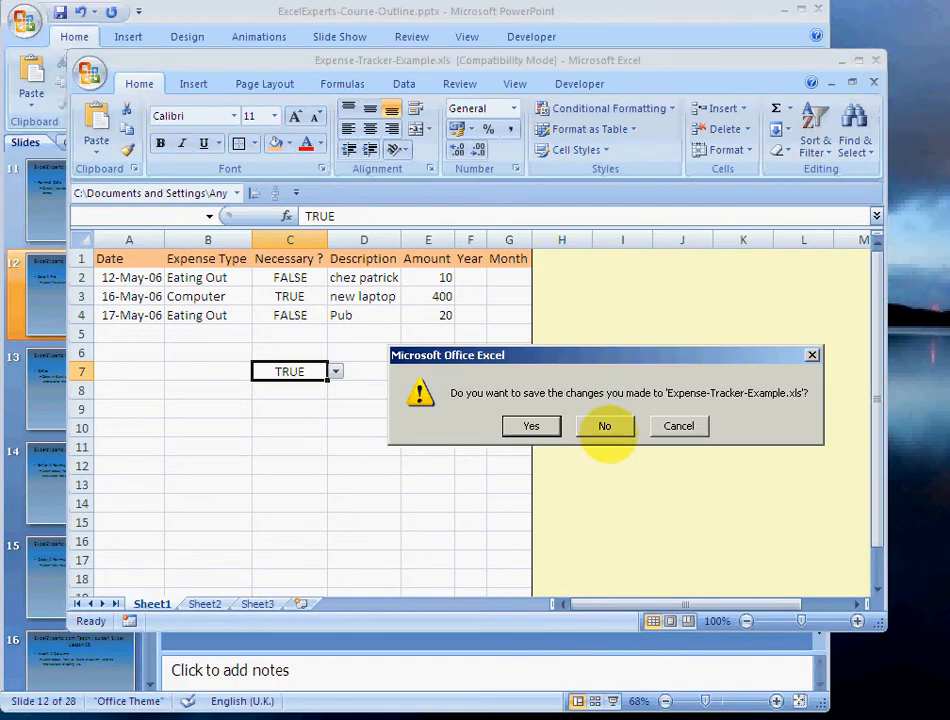
{"action": "left_click", "coordinate": [604, 424]}
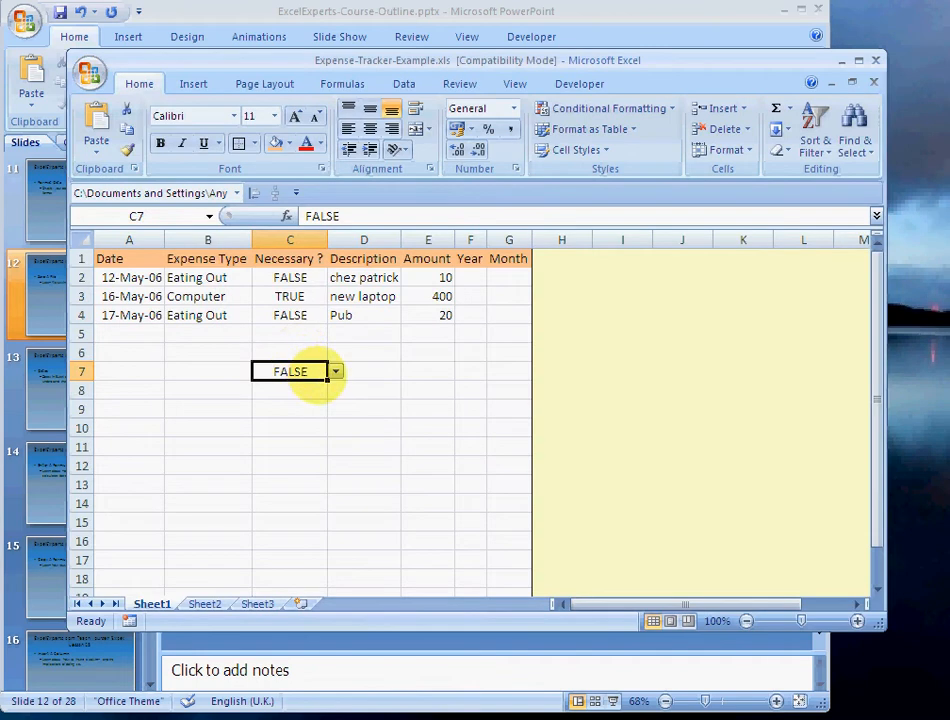
Step: Clear row 7 and save the workbook as Expense-Tracker-Example-2.xls
{"action": "key", "text": "Delete"}
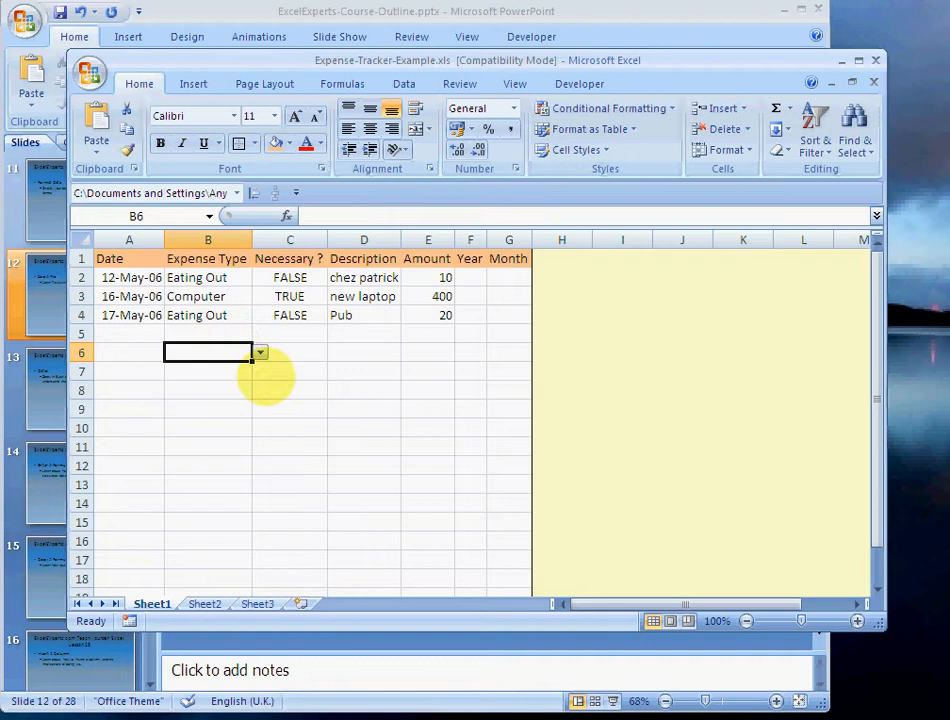
{"action": "mouse_move", "coordinate": [220, 414]}
{"action": "type", "text": "Expense-Tracker-Example-2.xls"}
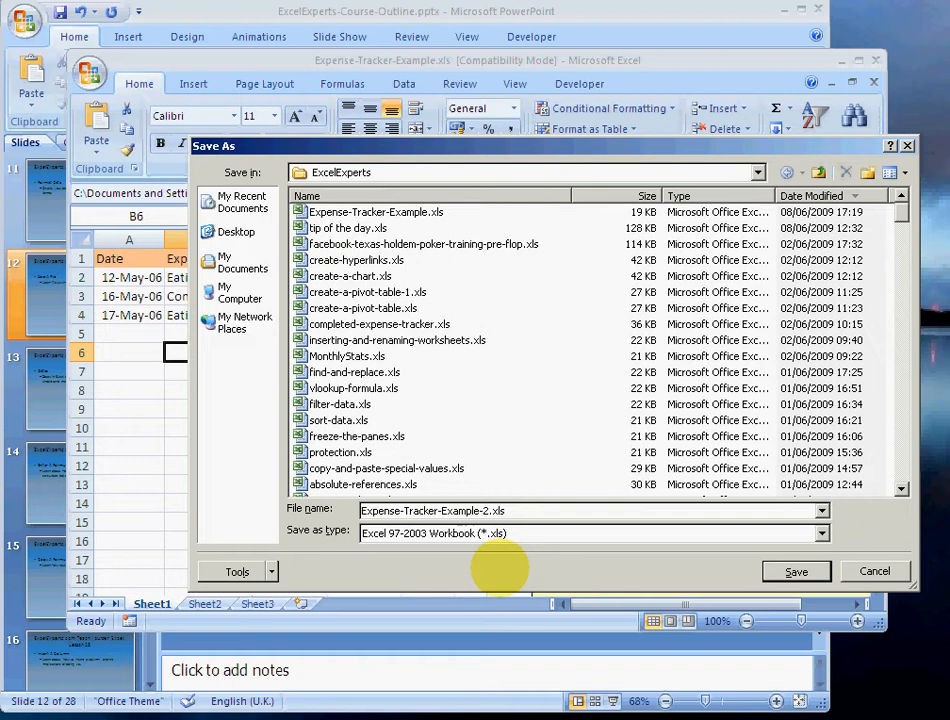
{"action": "mouse_move", "coordinate": [796, 572]}
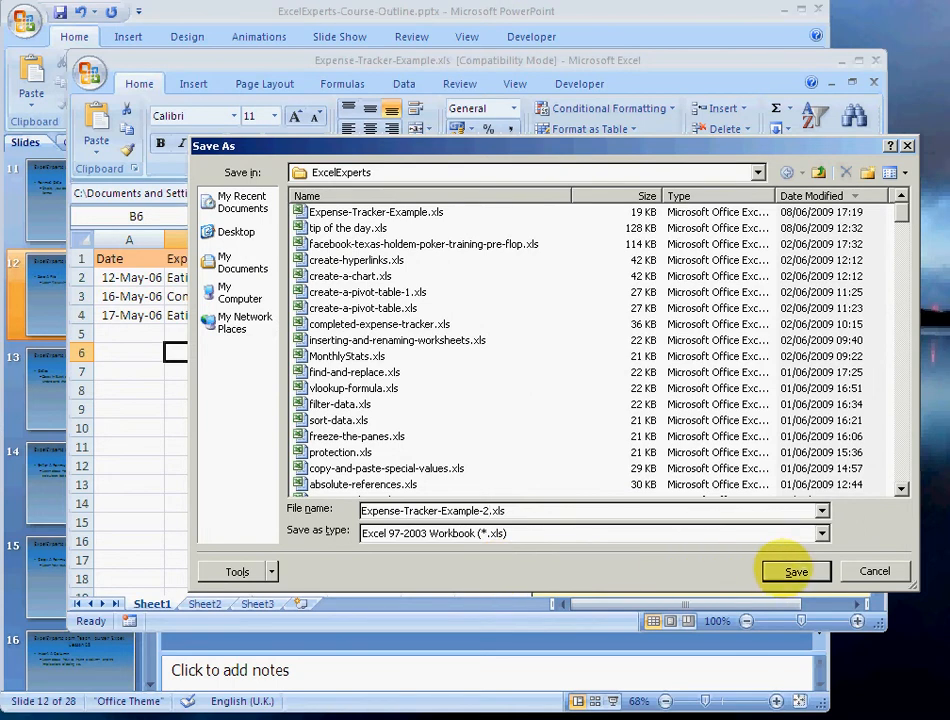
{"action": "left_click", "coordinate": [796, 572]}
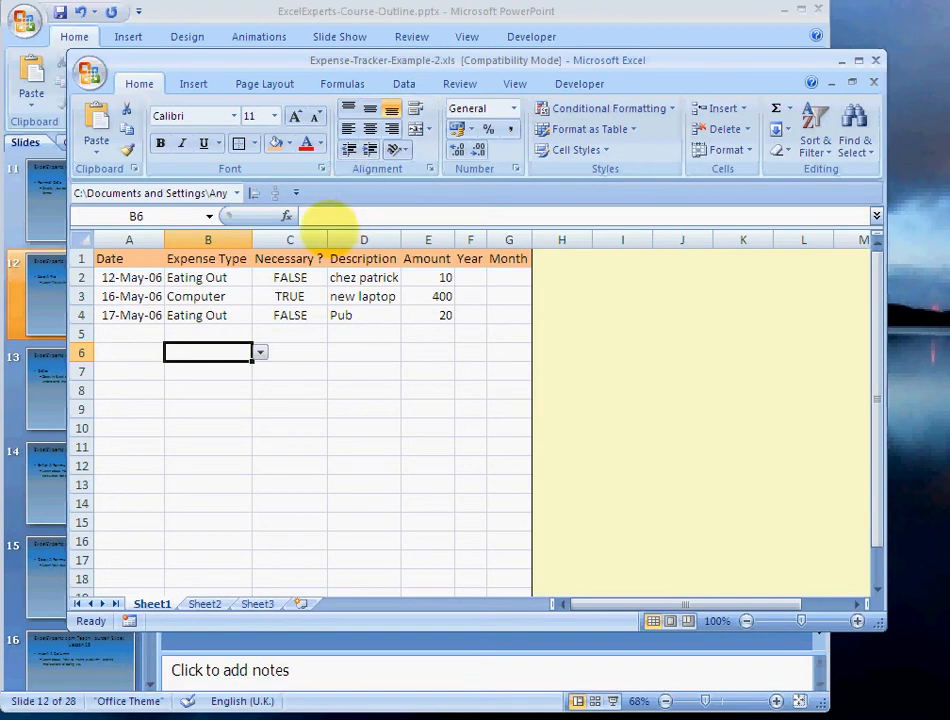
{"action": "mouse_move", "coordinate": [308, 412]}
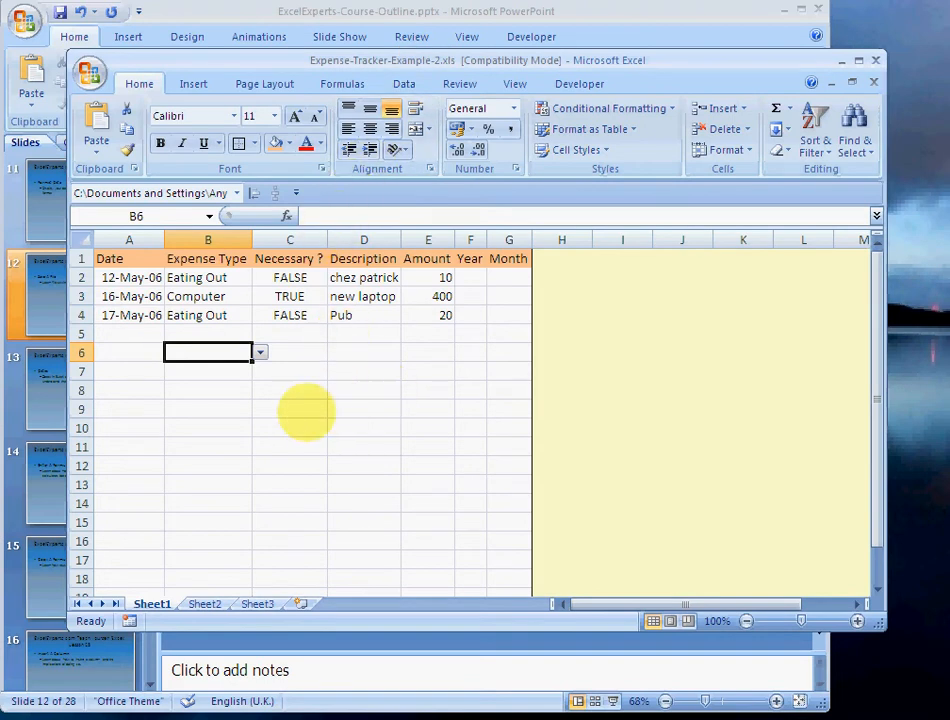
Step: Enter row 5: date 12-May-07, Computer, TRUE from the dropdown, hard disk, 50
{"action": "left_click", "coordinate": [128, 332]}
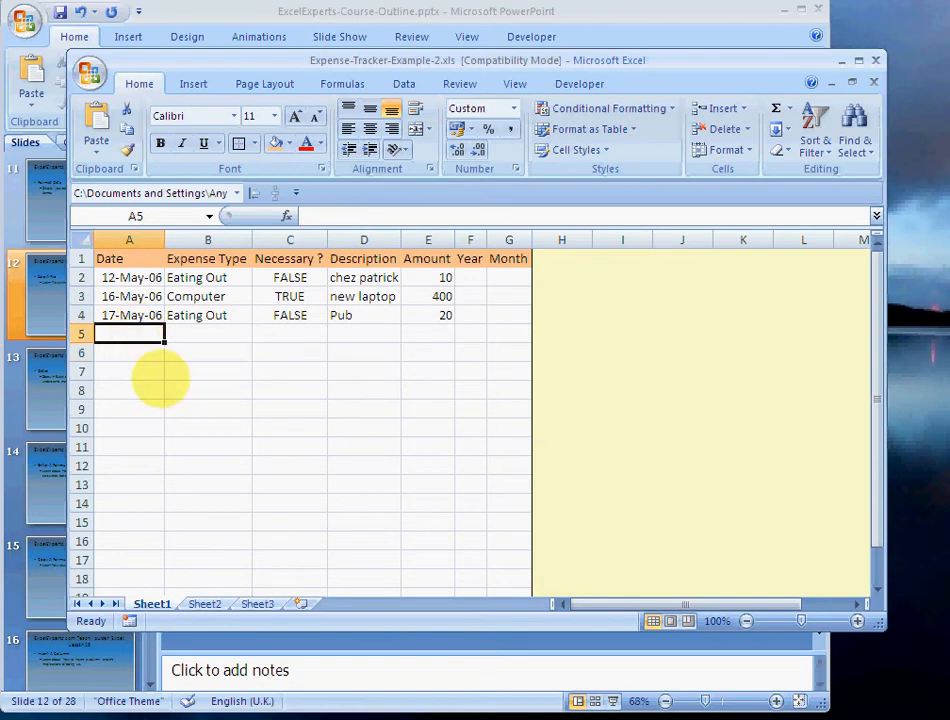
{"action": "type", "text": "12"}
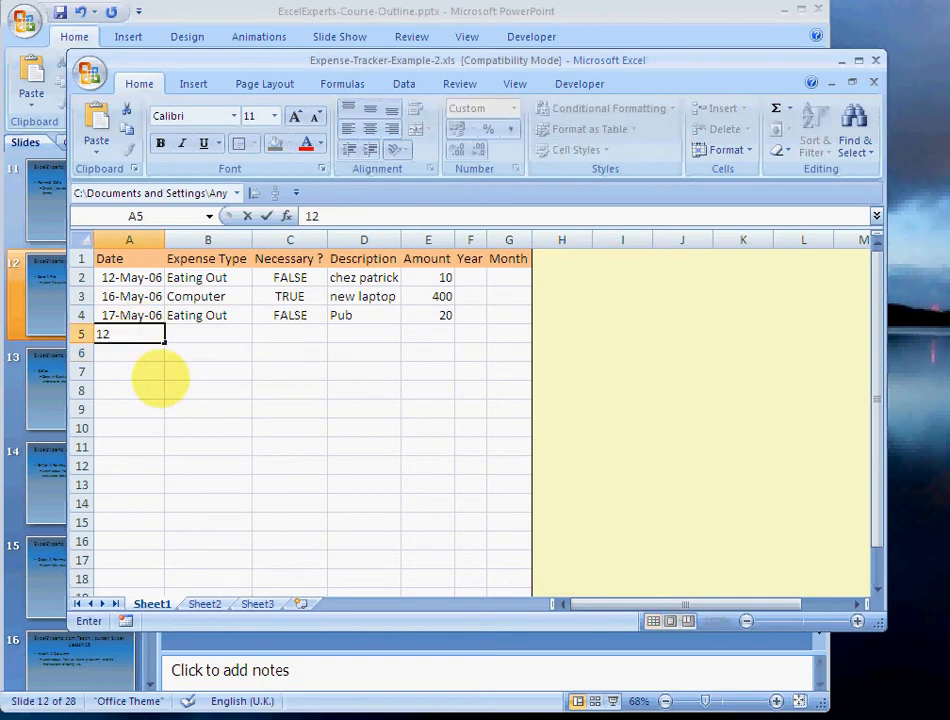
{"action": "type", "text": "may"}
{"action": "left_click", "coordinate": [208, 334]}
{"action": "type", "text": "Computer"}
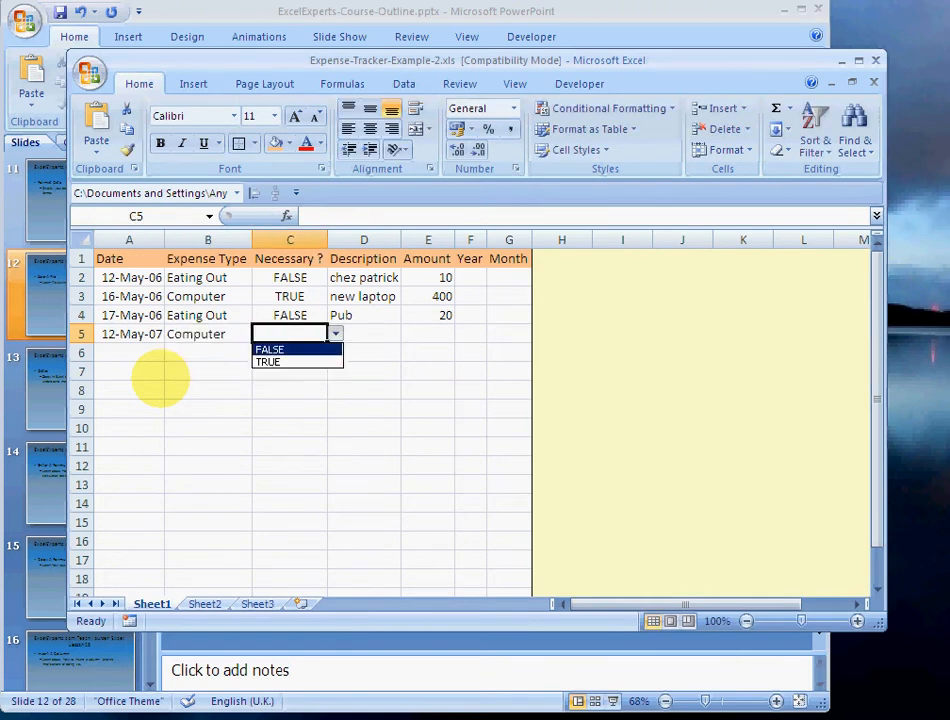
{"action": "left_click", "coordinate": [268, 360]}
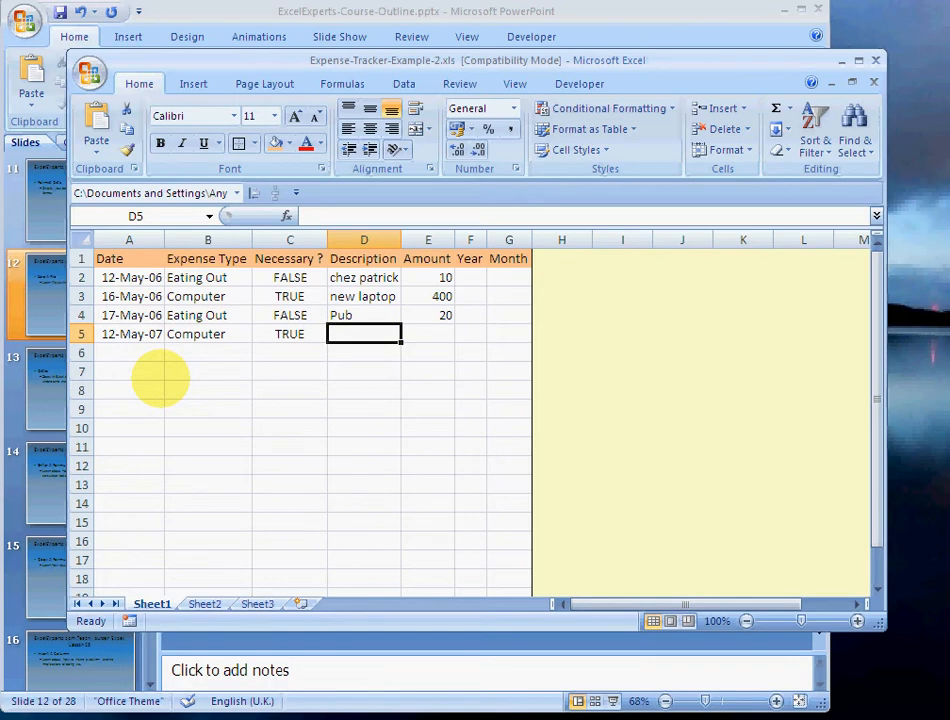
{"action": "type", "text": "h"}
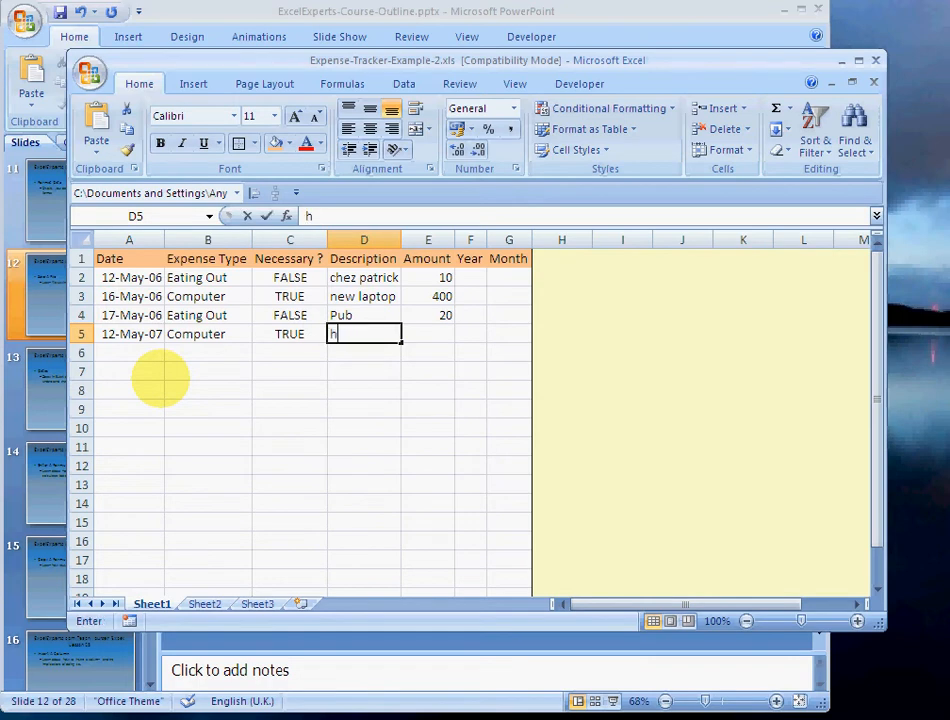
{"action": "type", "text": "ard disk"}
{"action": "left_click", "coordinate": [428, 334]}
{"action": "type", "text": "50"}
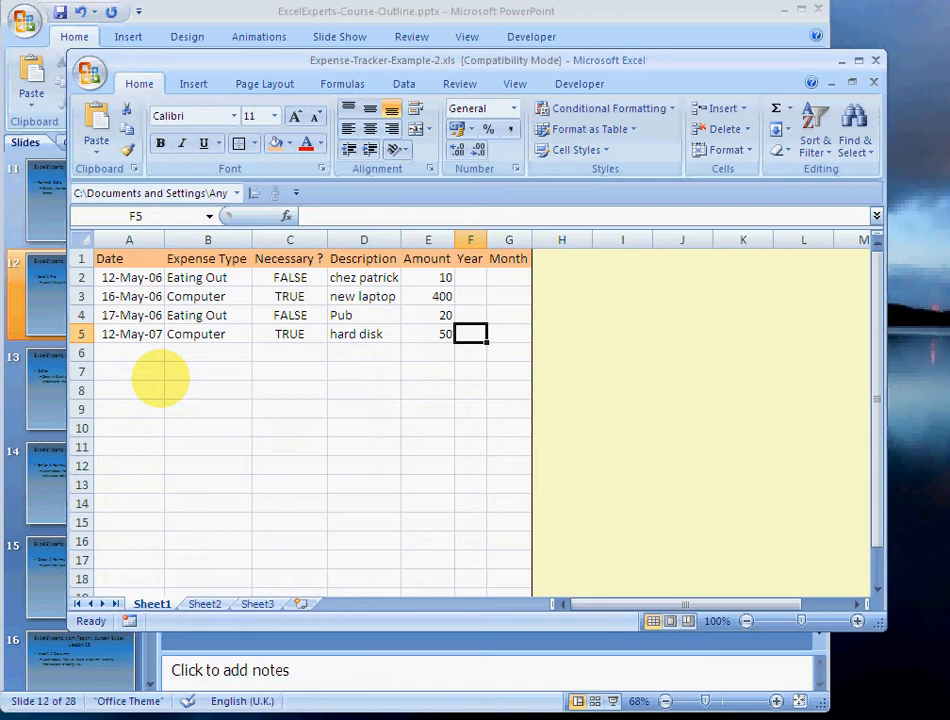
{"action": "mouse_move", "coordinate": [184, 374]}
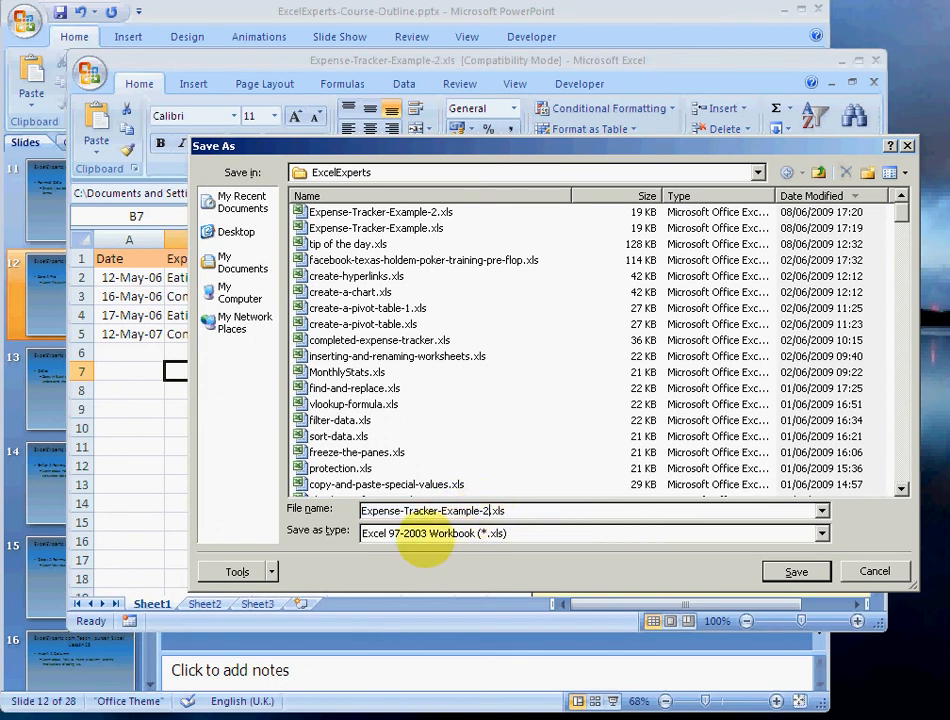
Step: Save as Expense-Tracker-Example-3.xls and begin editing the file name again with 2009
{"action": "left_click", "coordinate": [796, 572]}
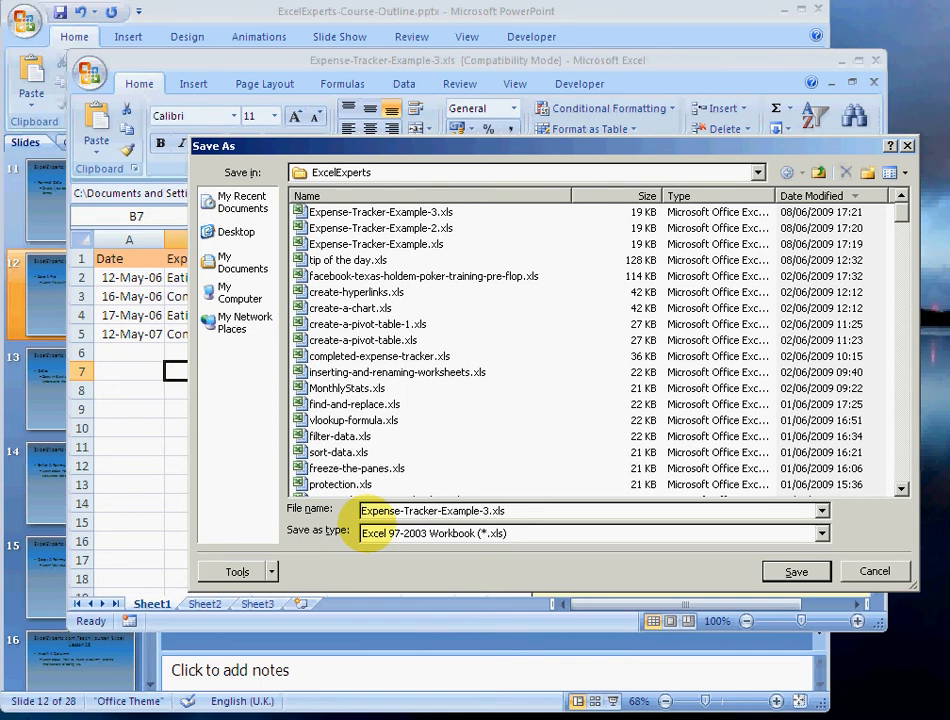
{"action": "type", "text": "2009"}
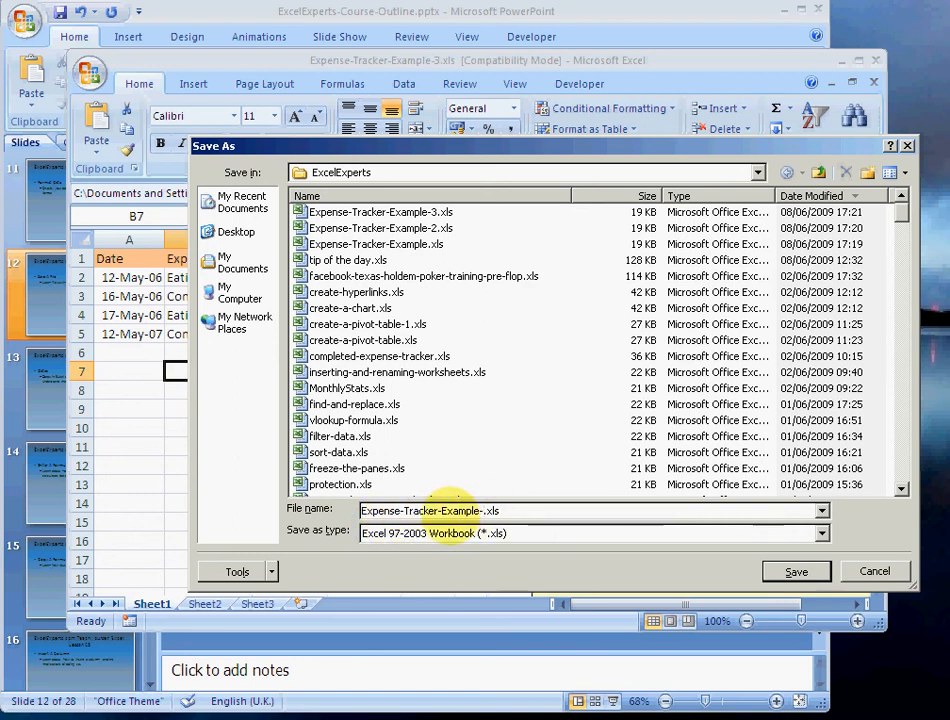
Step: Enter FINAL as the name, then pick the existing Expense-Tracker-Example-2.xls instead
{"action": "type", "text": "FINAL"}
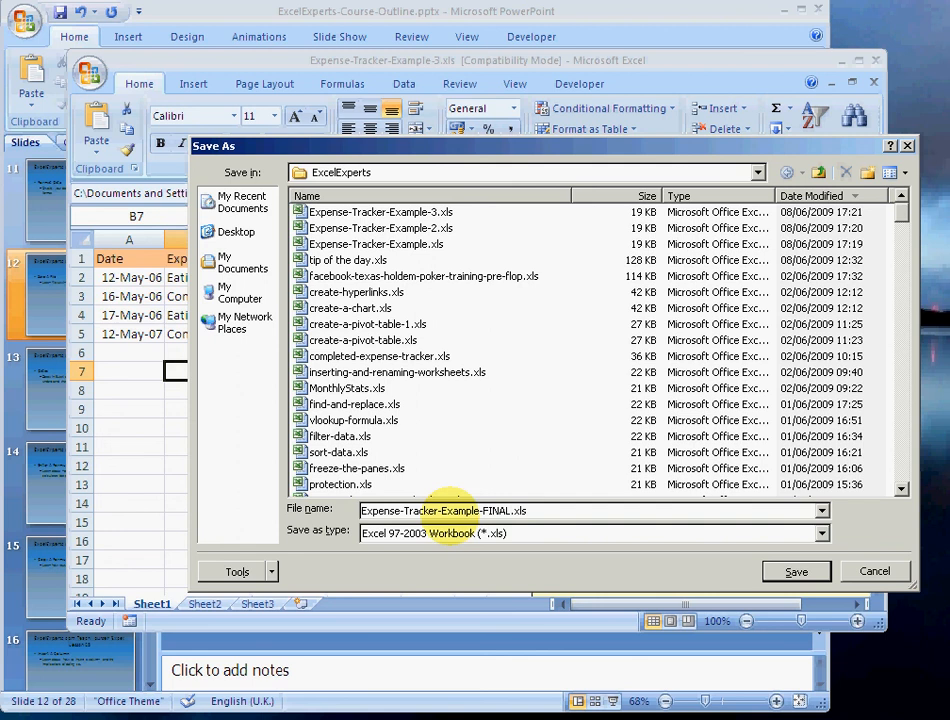
{"action": "left_click", "coordinate": [384, 228]}
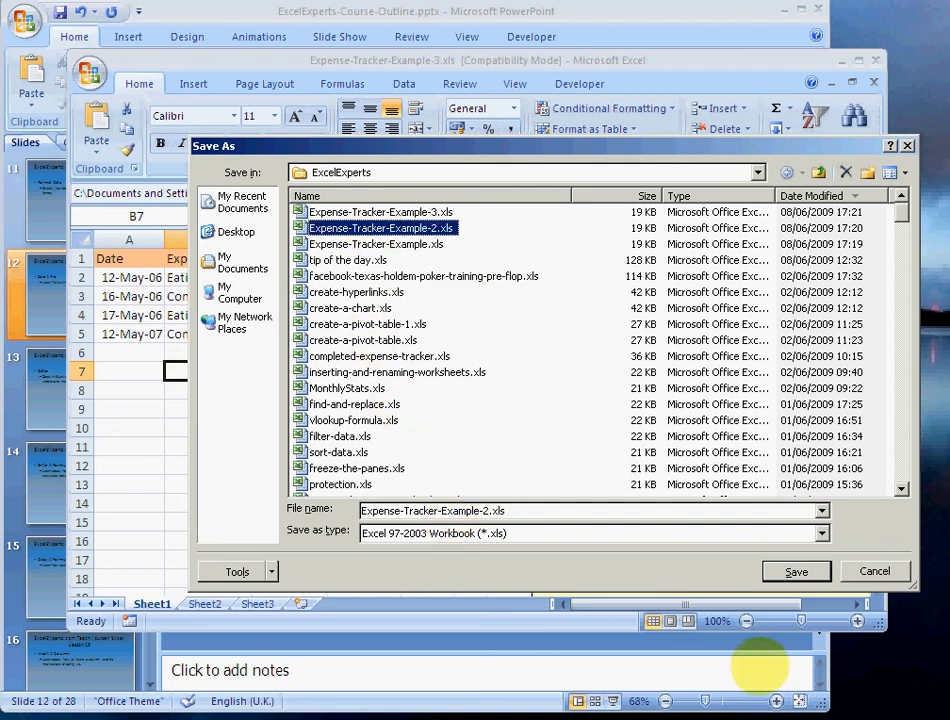
{"action": "left_click", "coordinate": [796, 572]}
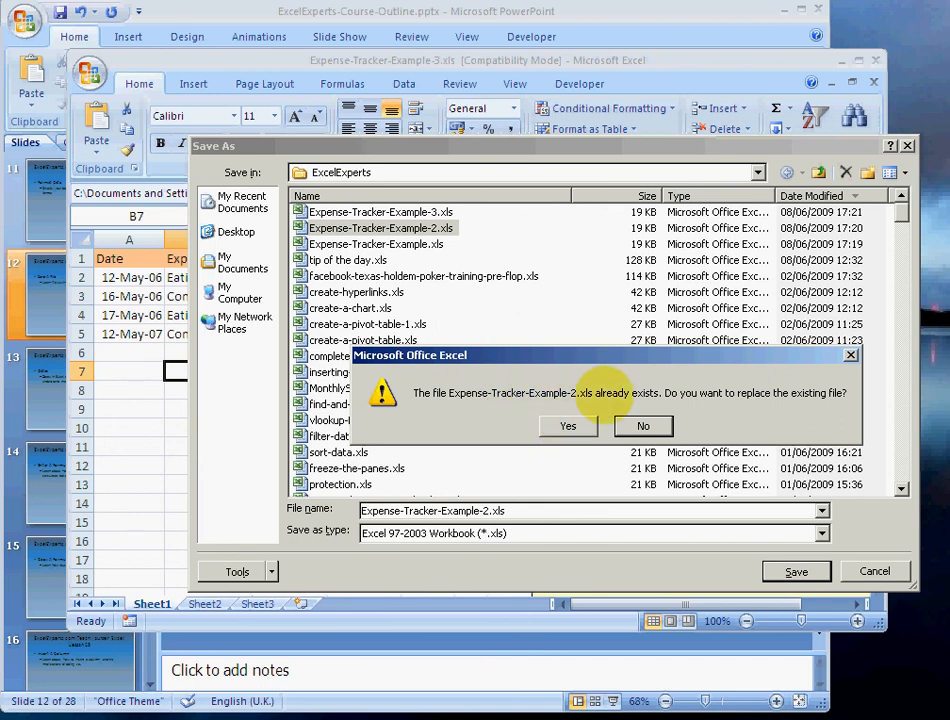
{"action": "left_click", "coordinate": [644, 426]}
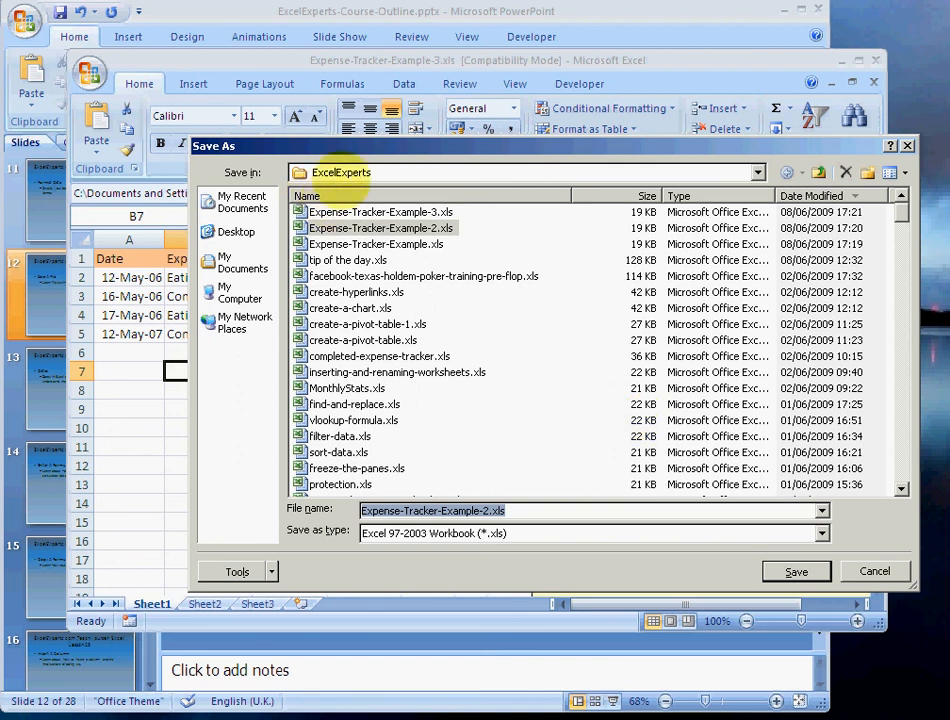
{"action": "mouse_move", "coordinate": [236, 260]}
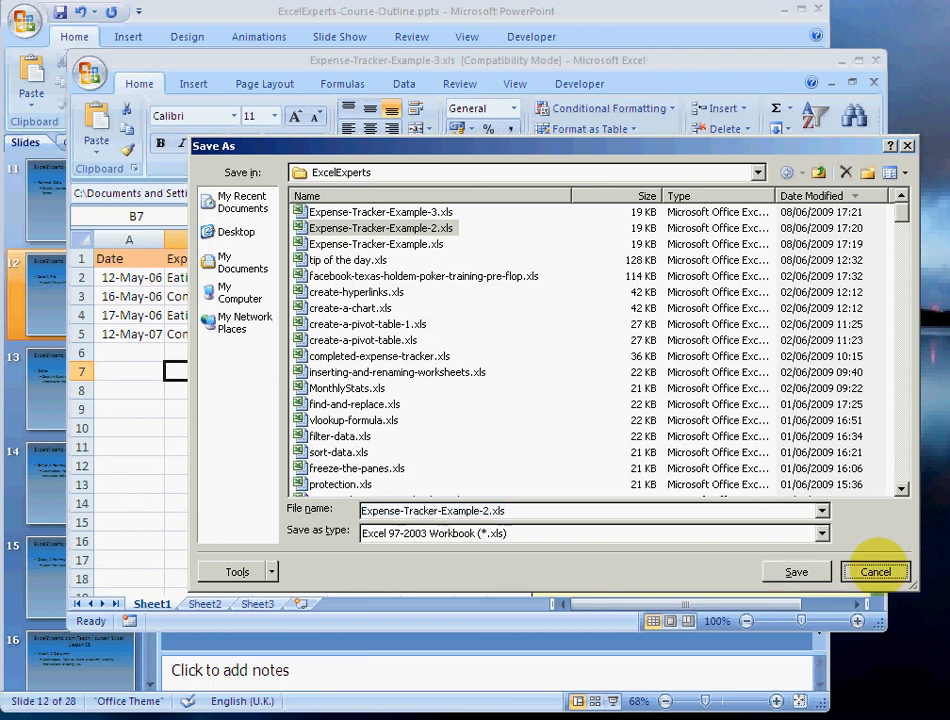
Step: Cancel the Save As dialog, returning to Expense-Tracker-Example-3 unchanged
{"action": "left_click", "coordinate": [876, 572]}
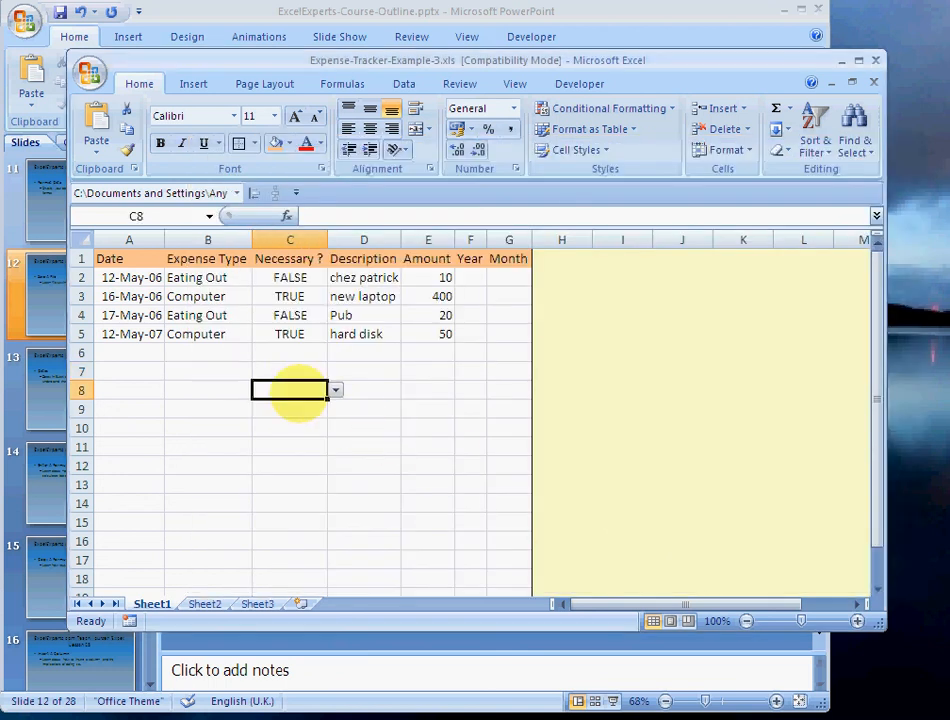